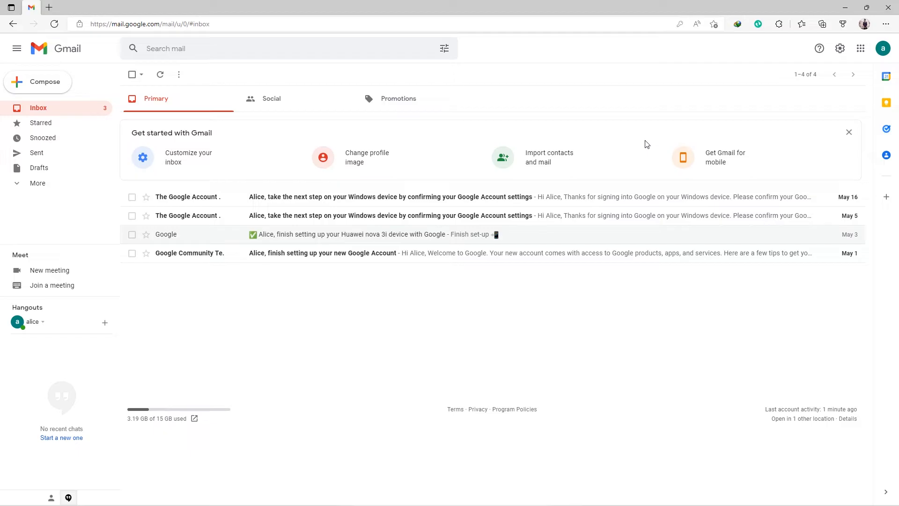
mouse_move(840, 49)
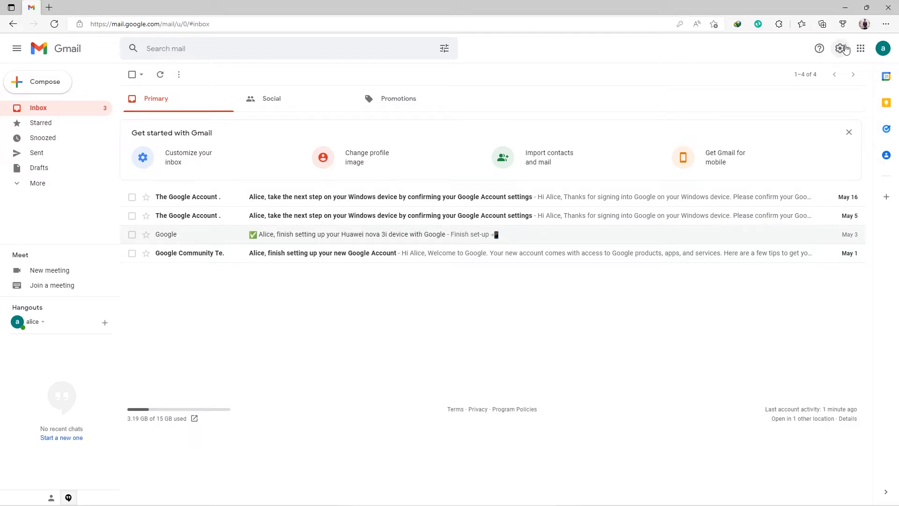
Open Quick settings and go to See all settings
left_click(840, 48)
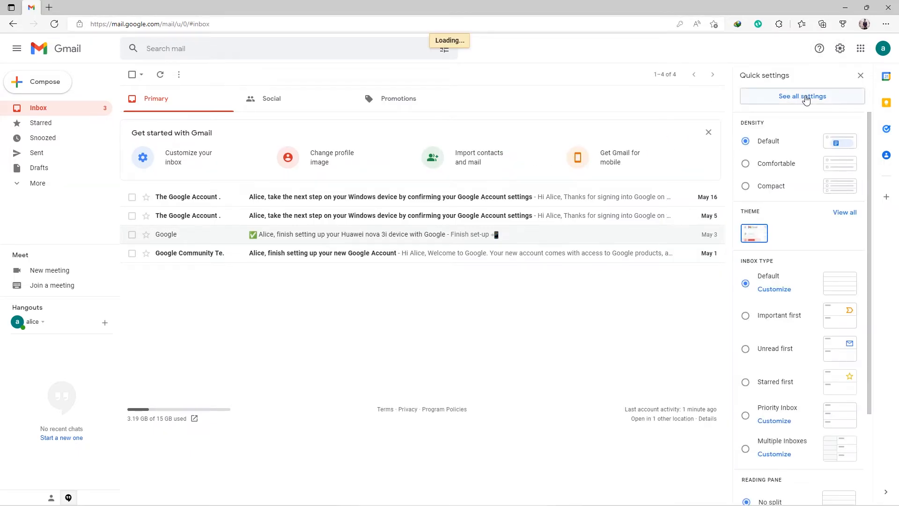
left_click(801, 96)
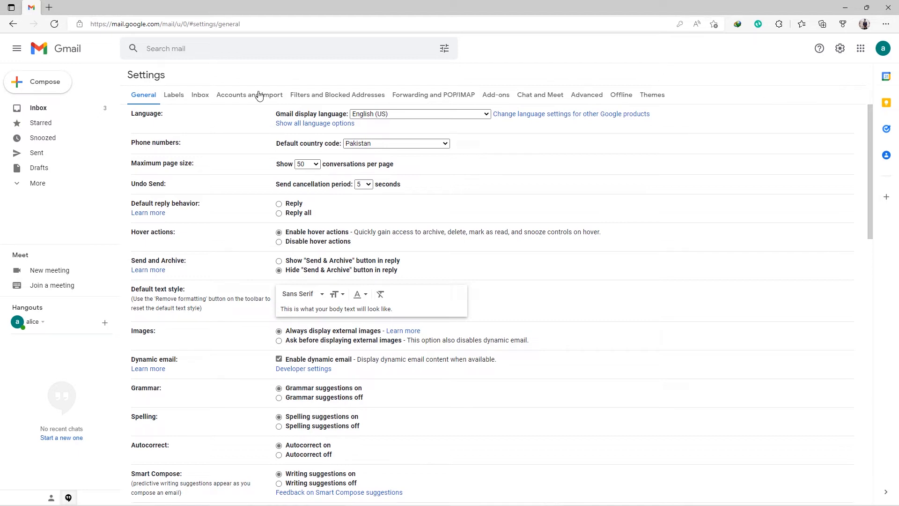
Under Accounts and Import, start importing mail and contacts from the 'amina' Gmail address
left_click(248, 95)
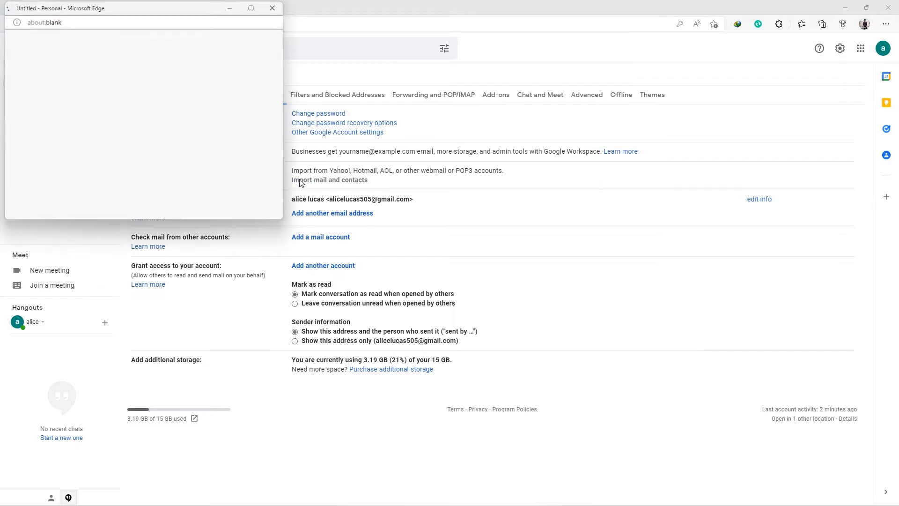
left_click(329, 180)
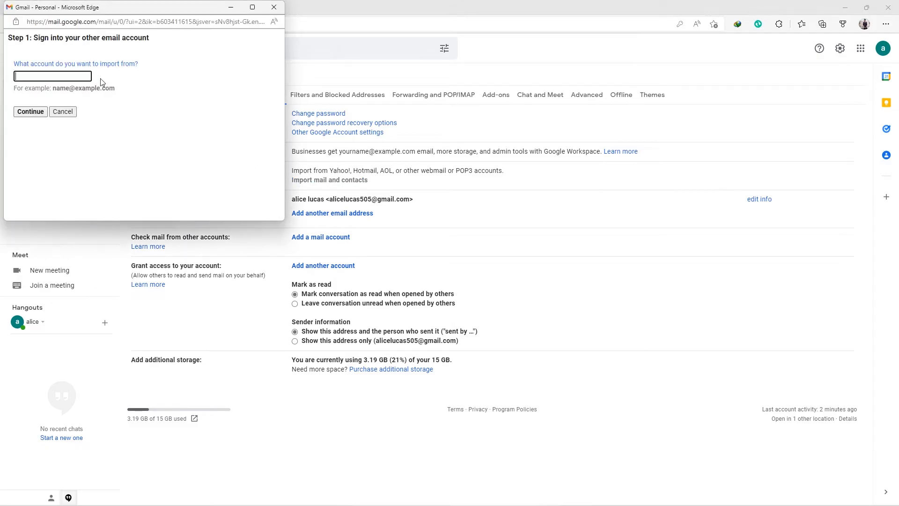
type("amina")
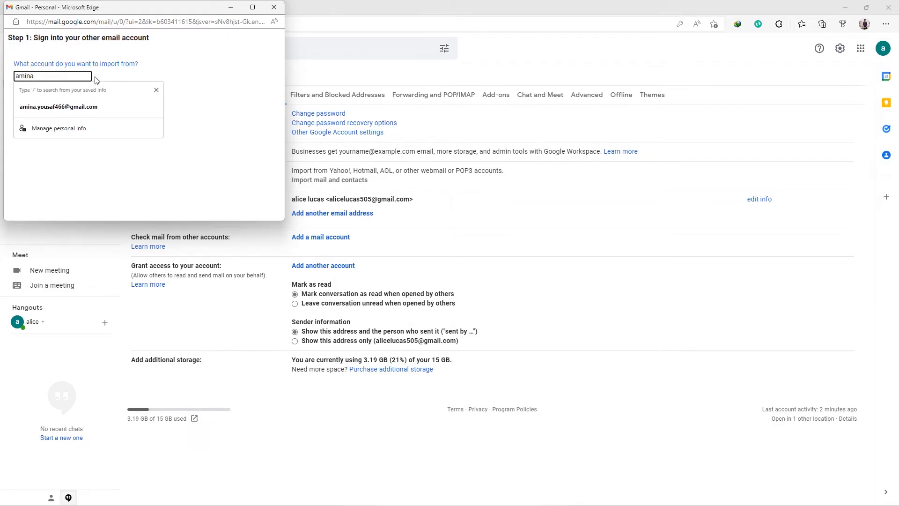
left_click(59, 107)
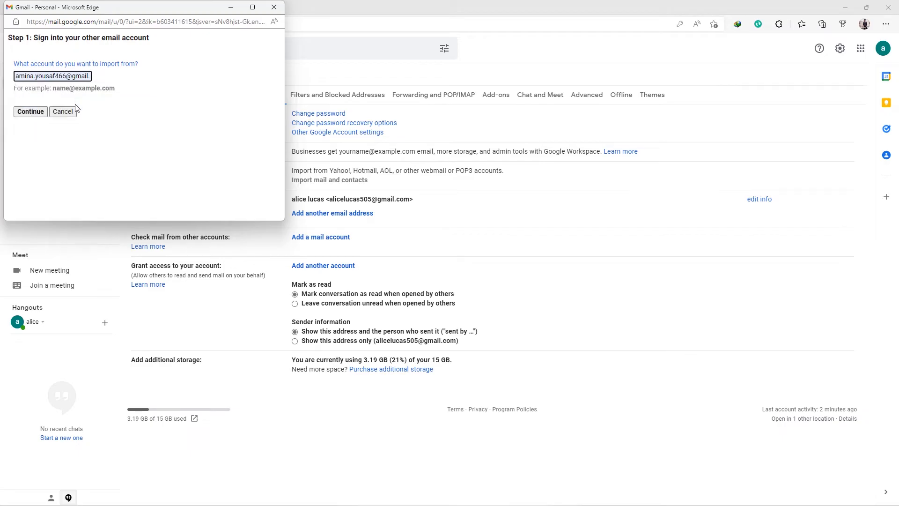
left_click(30, 112)
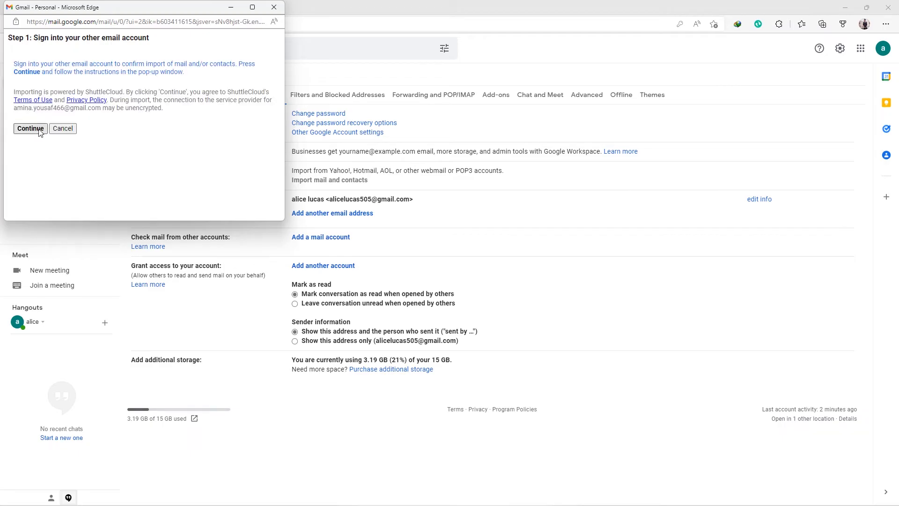
Sign into the amina account and allow the migration service access
left_click(30, 128)
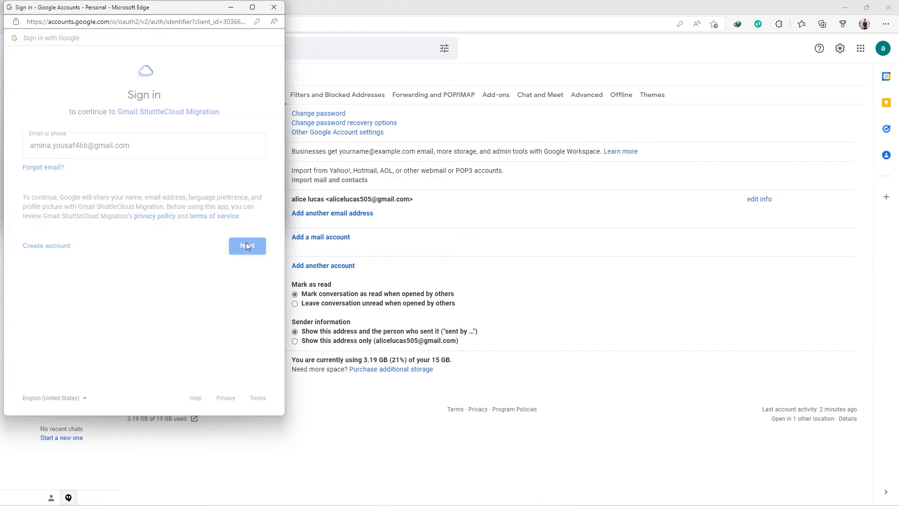
left_click(247, 245)
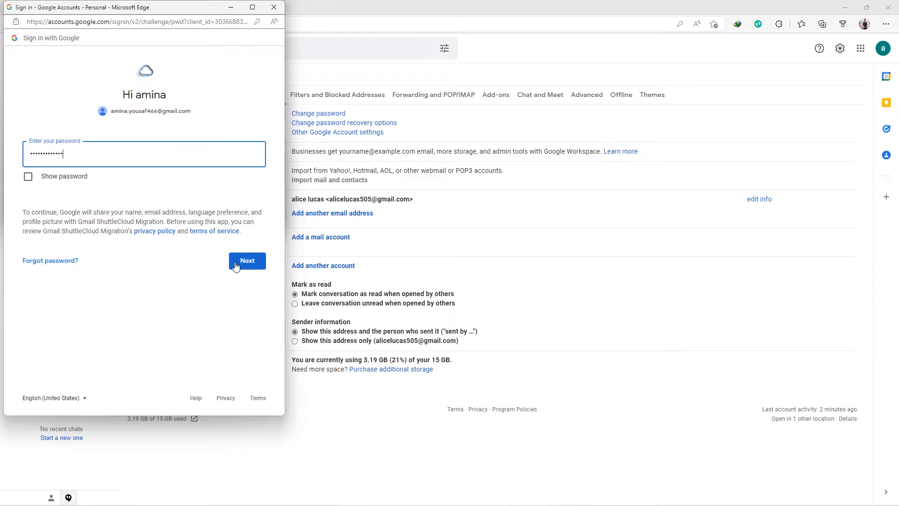
left_click(247, 261)
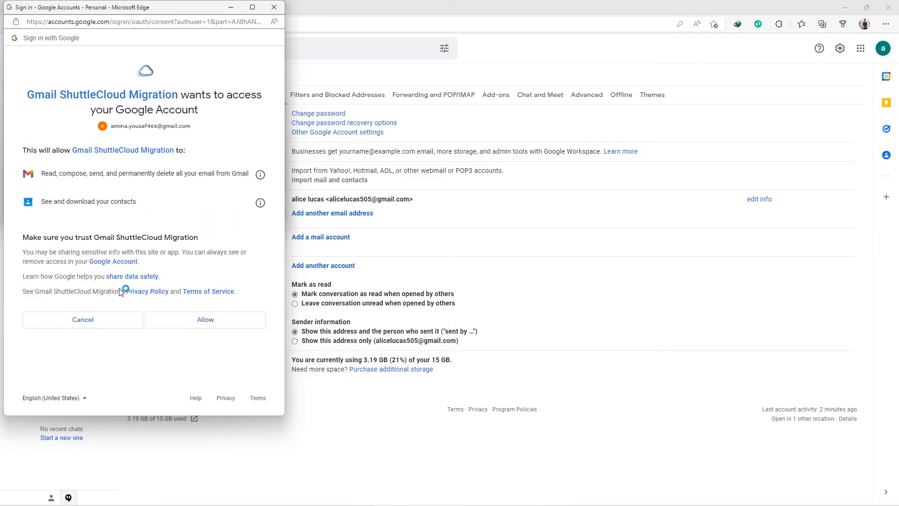
left_click(205, 320)
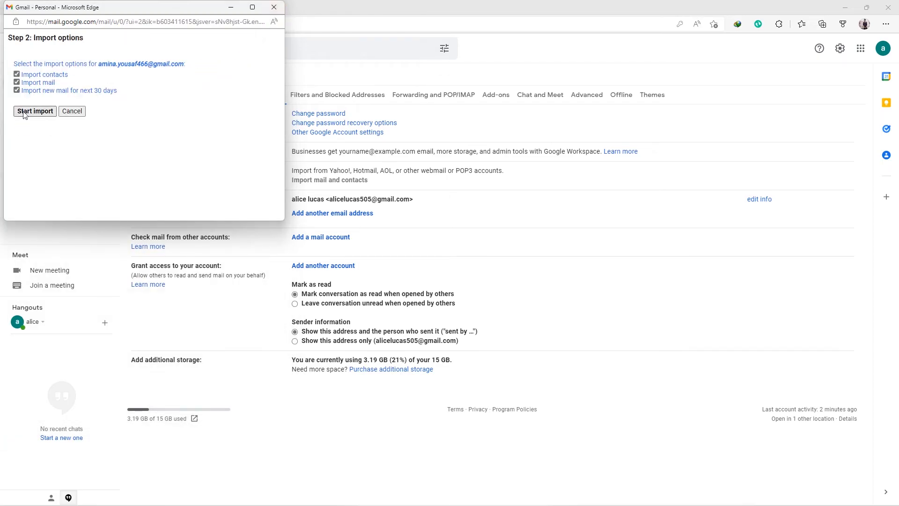
Start importing contacts, mail and 30 days of new mail, then close the popup
left_click(36, 112)
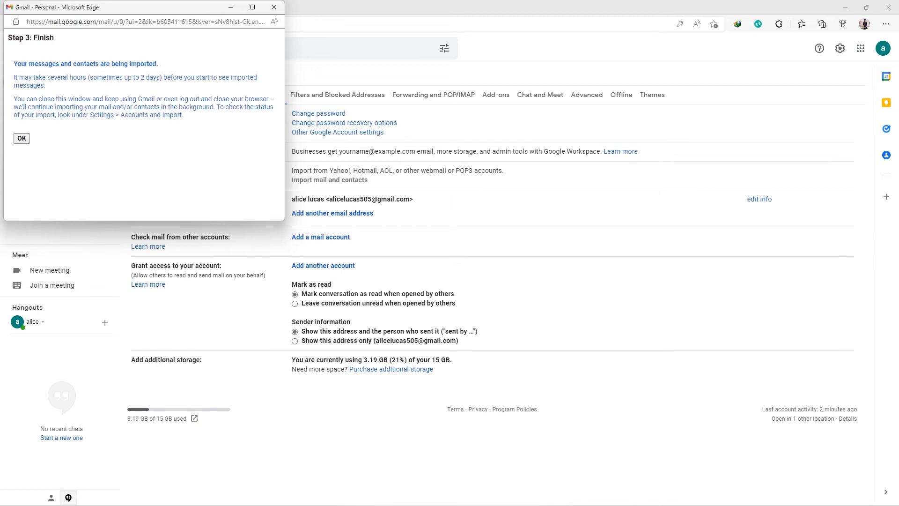
left_click(21, 138)
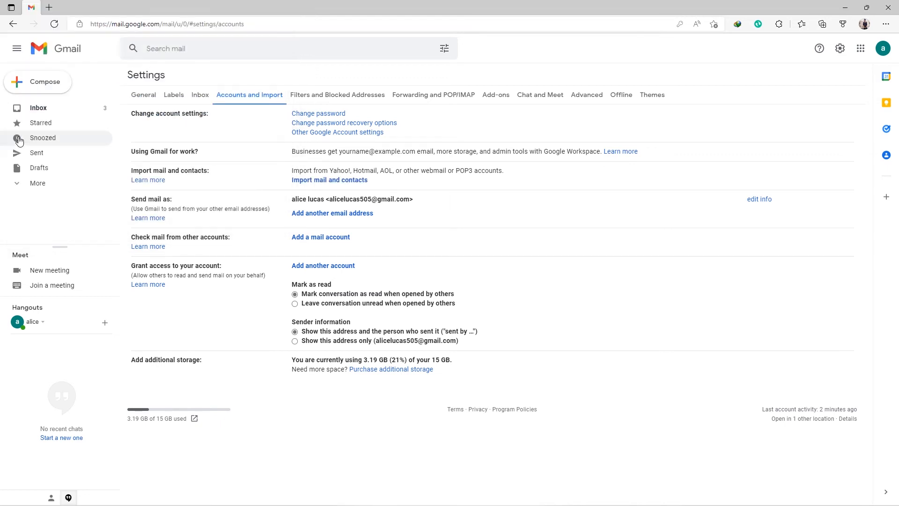